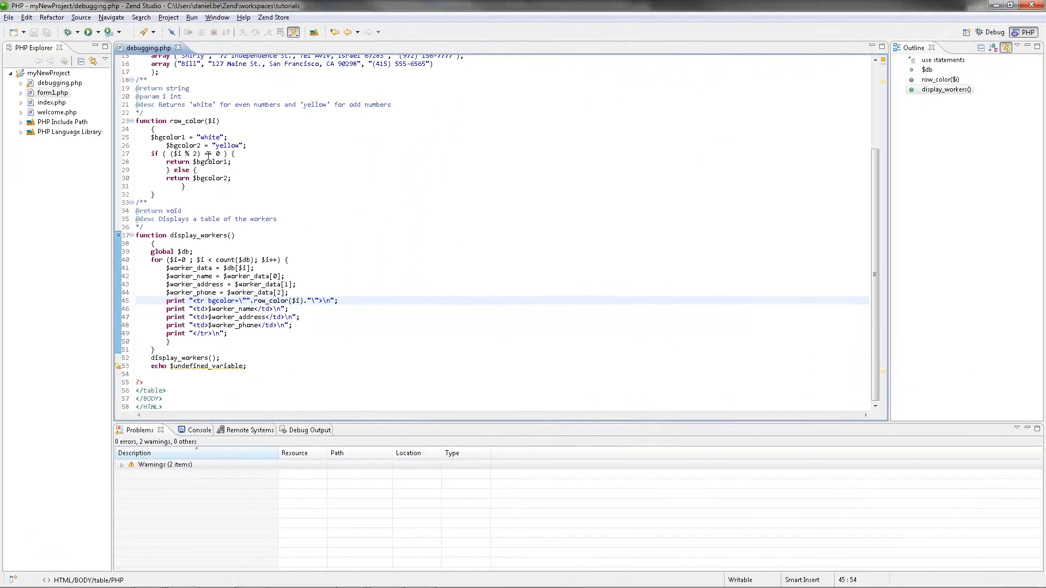
Step: Launch debugging.php as a PHP CLI Application debug session
right_click(59, 83)
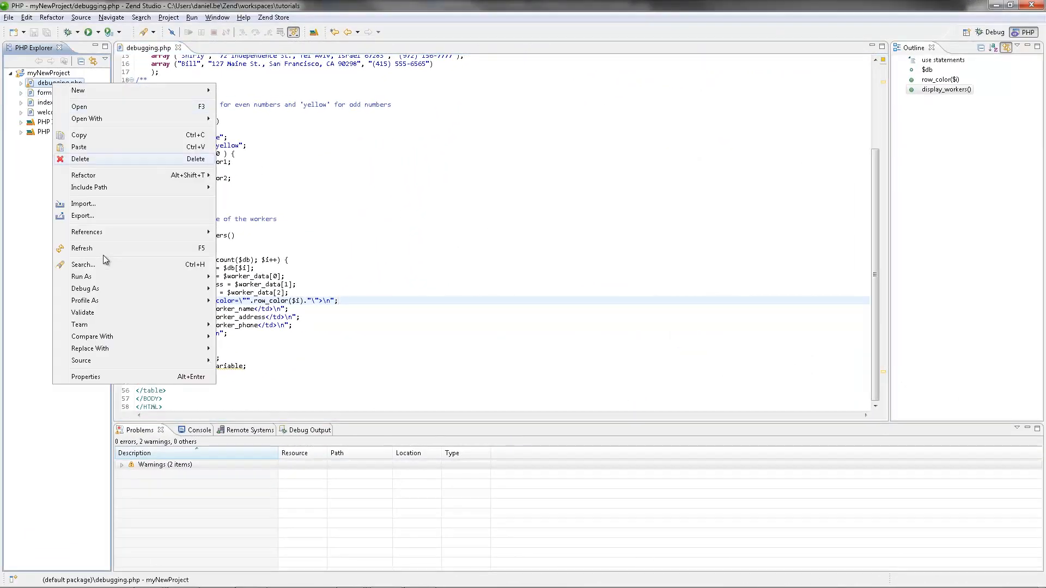
click(240, 292)
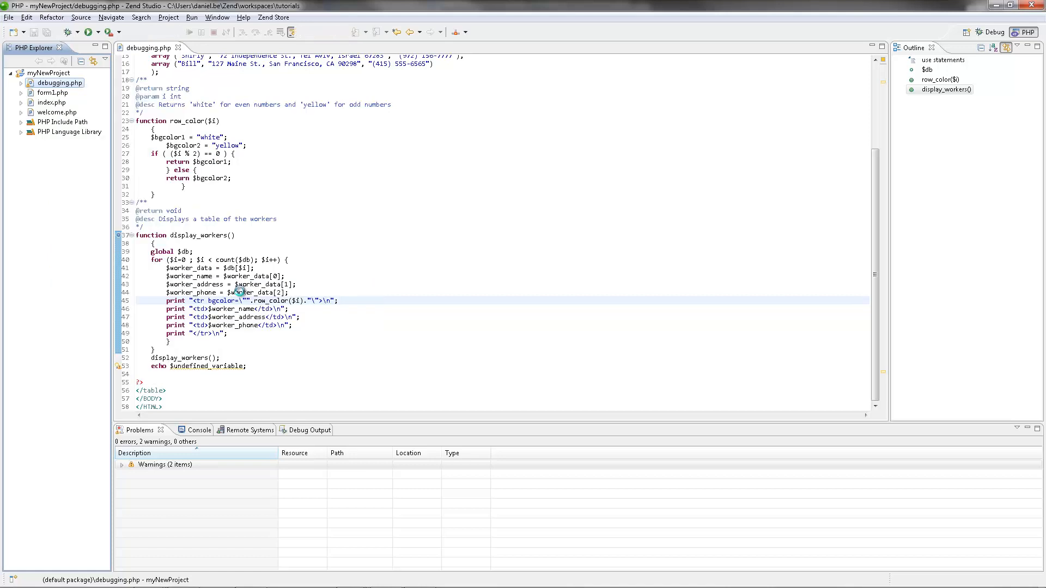
click(101, 32)
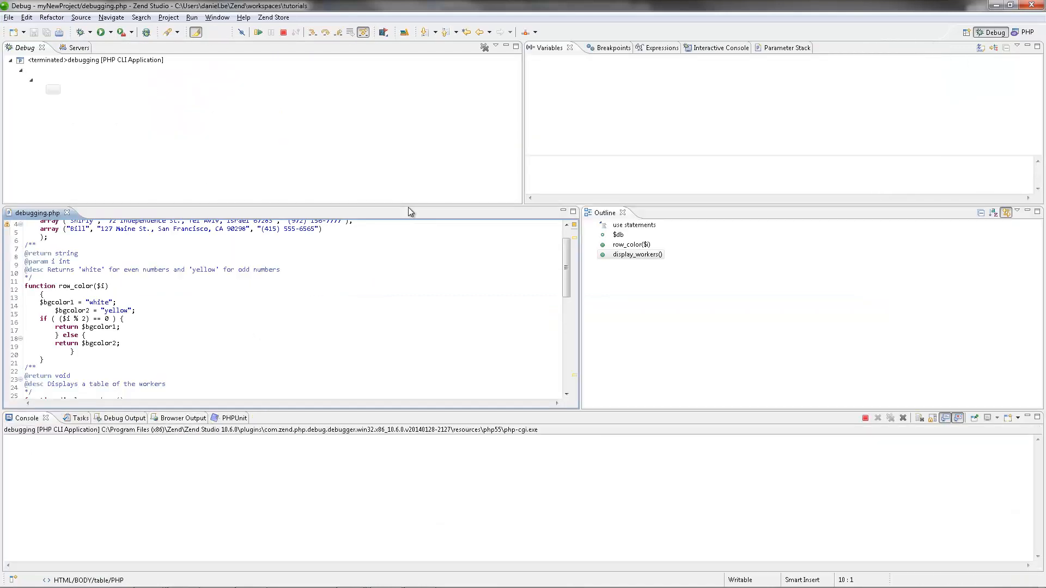
click(103, 32)
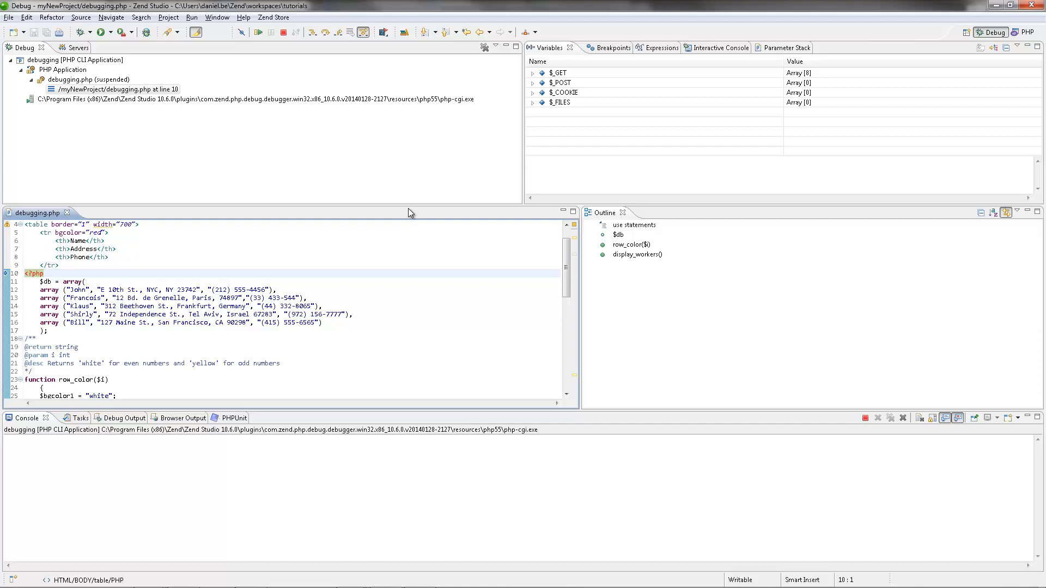
Step: Step to the display_workers() call, resume to termination, and view the browser output
click(259, 32)
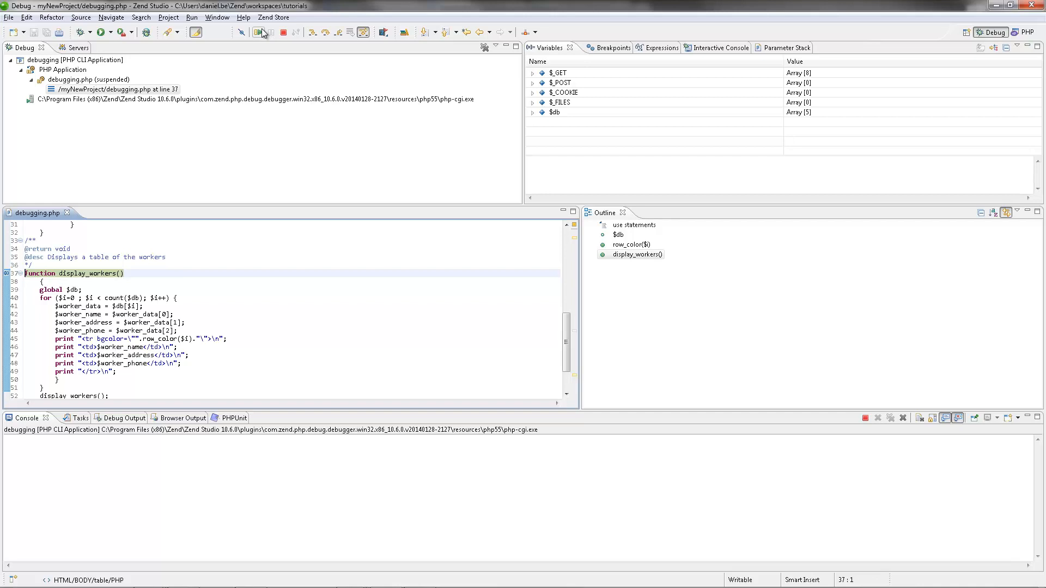
click(312, 32)
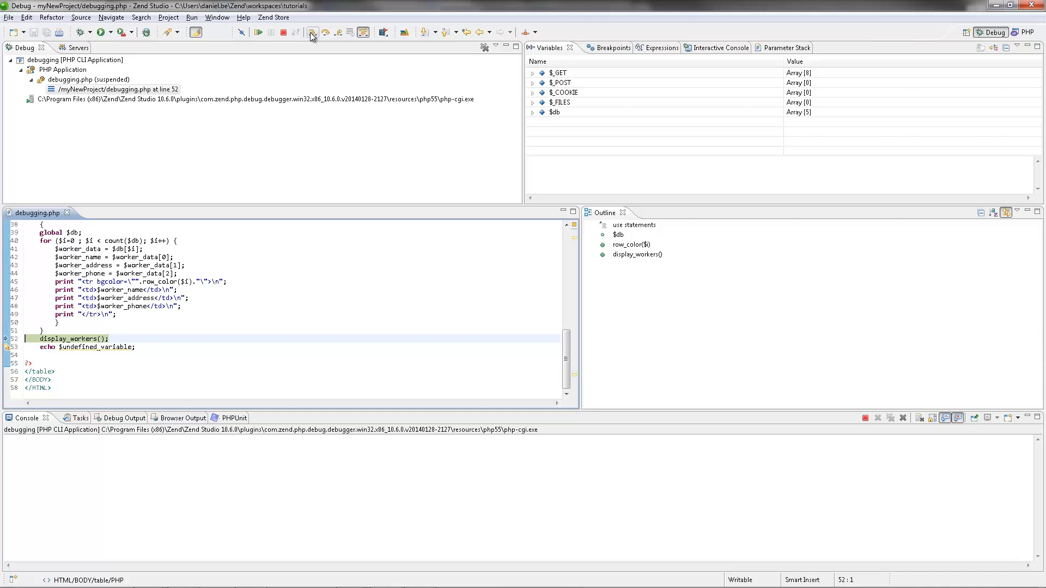
click(313, 32)
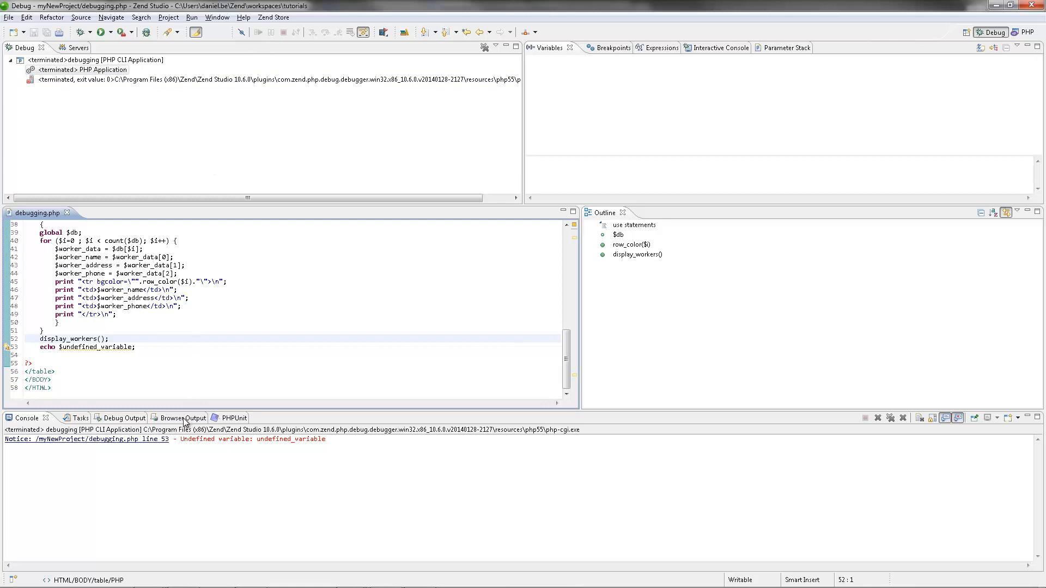
click(182, 419)
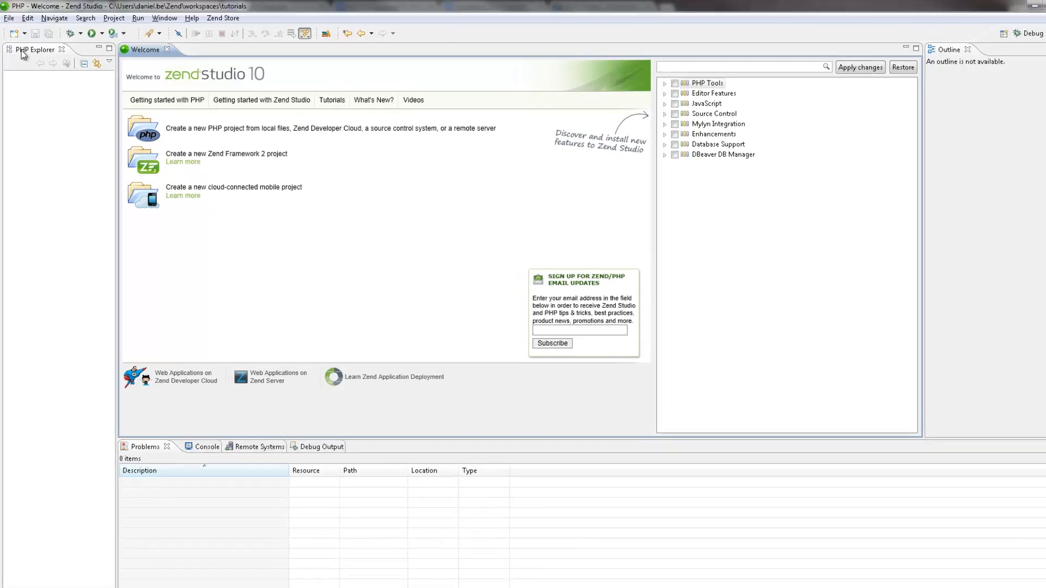
Step: Create a new local PHP project named myNewProject
click(10, 18)
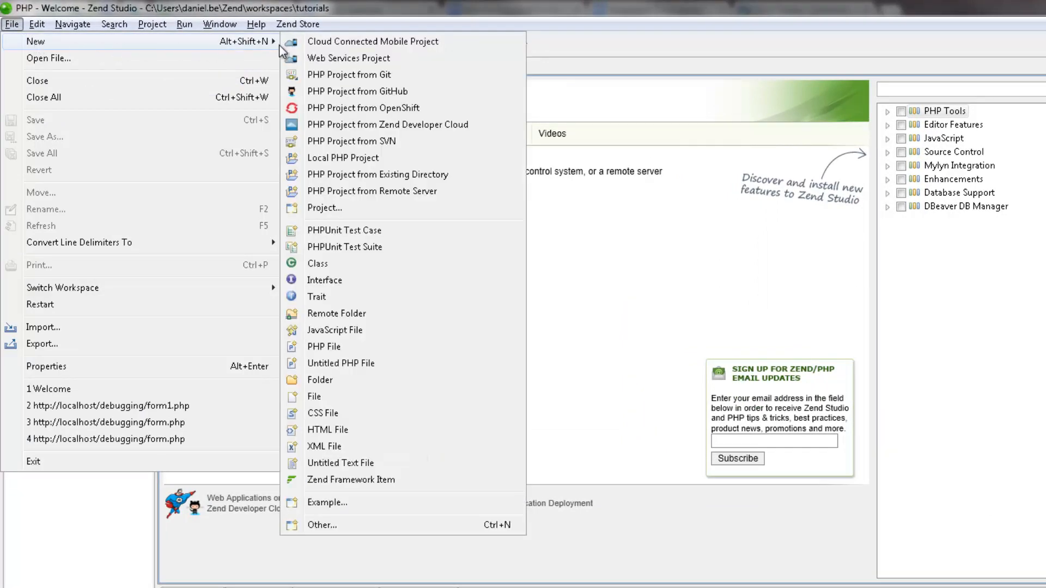
mouse_move(343, 158)
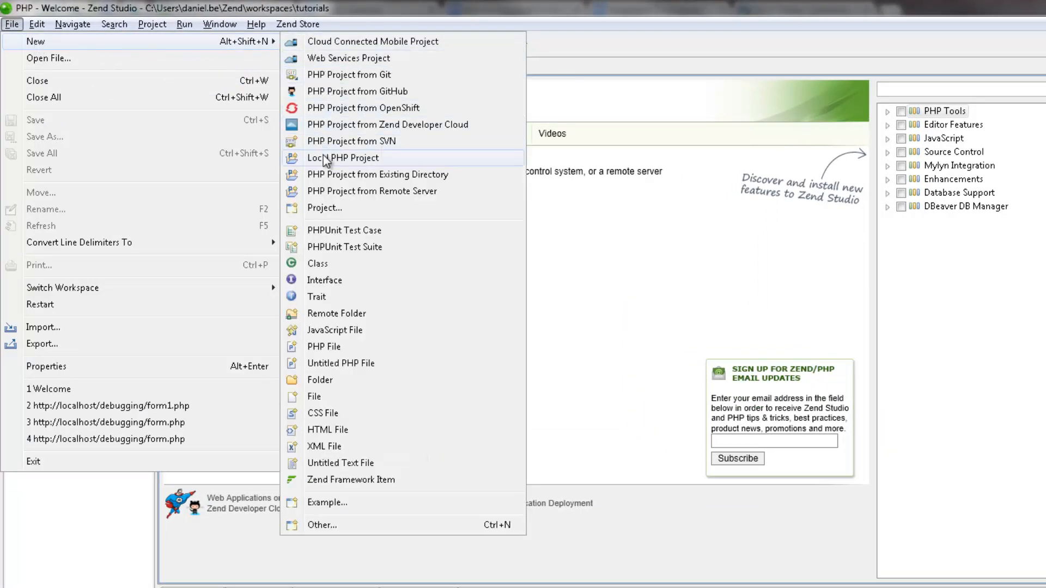
click(343, 158)
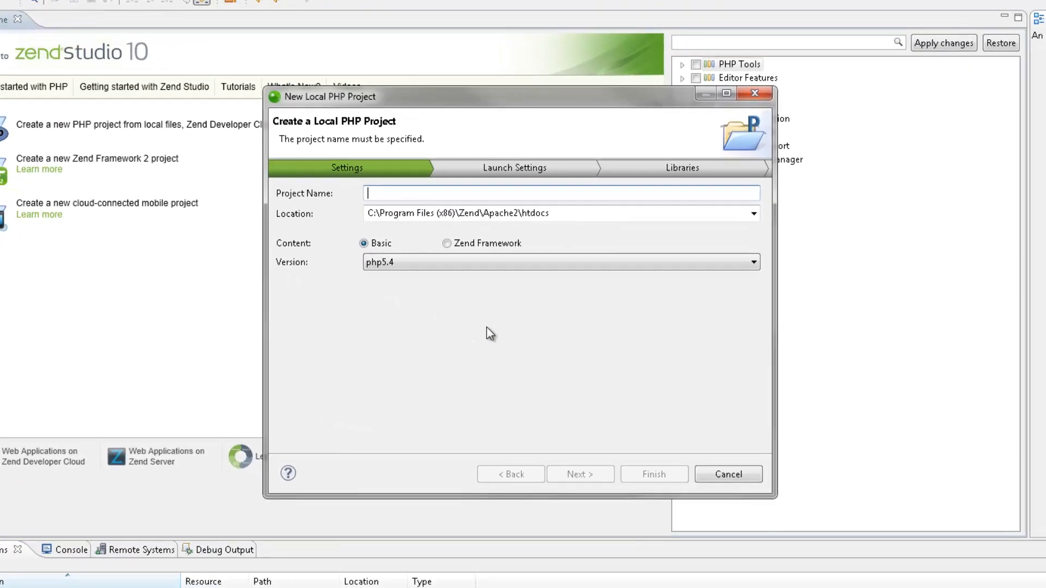
text(myNew)
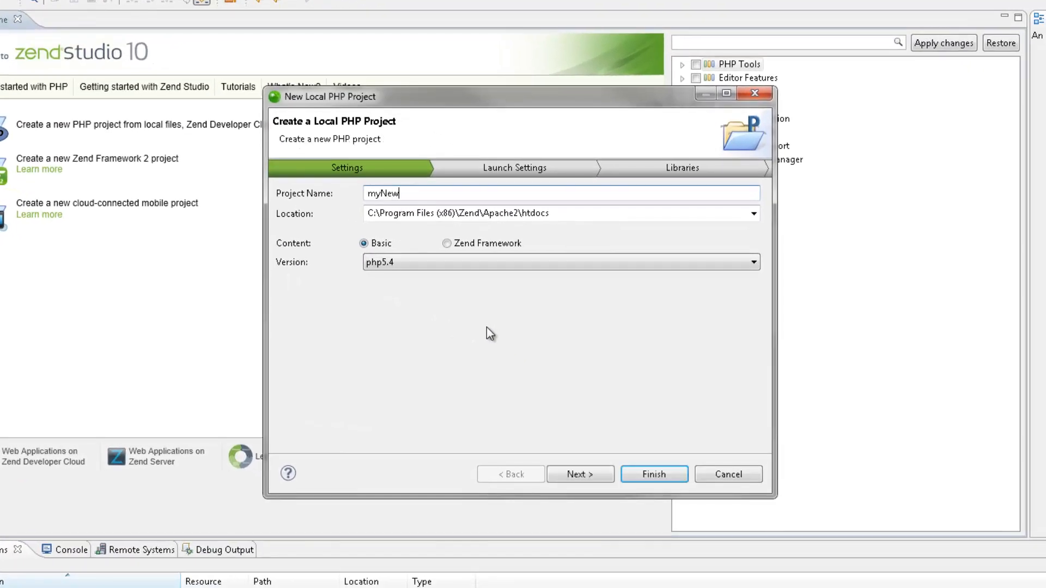
text(Project)
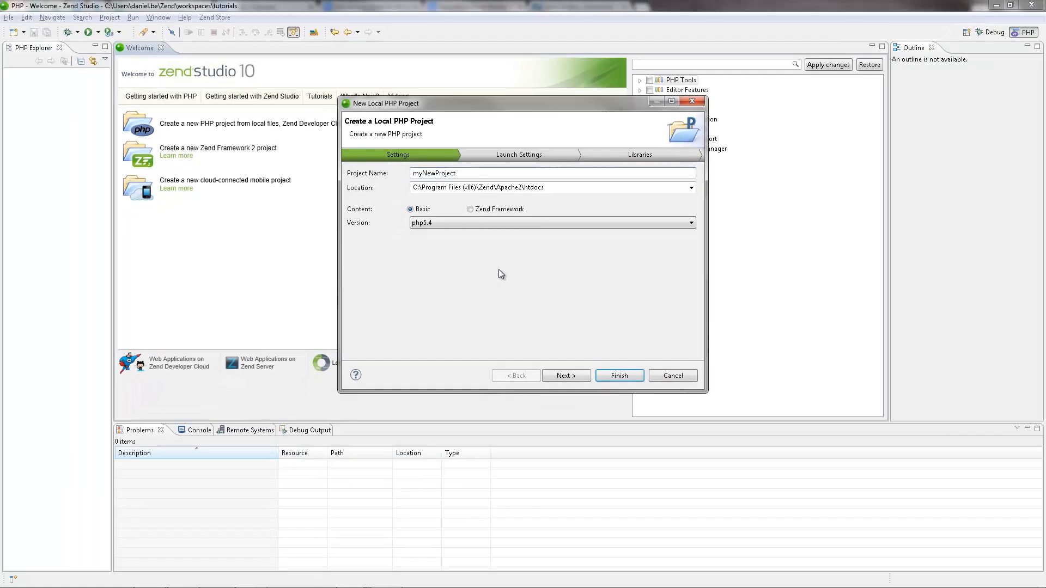
click(618, 376)
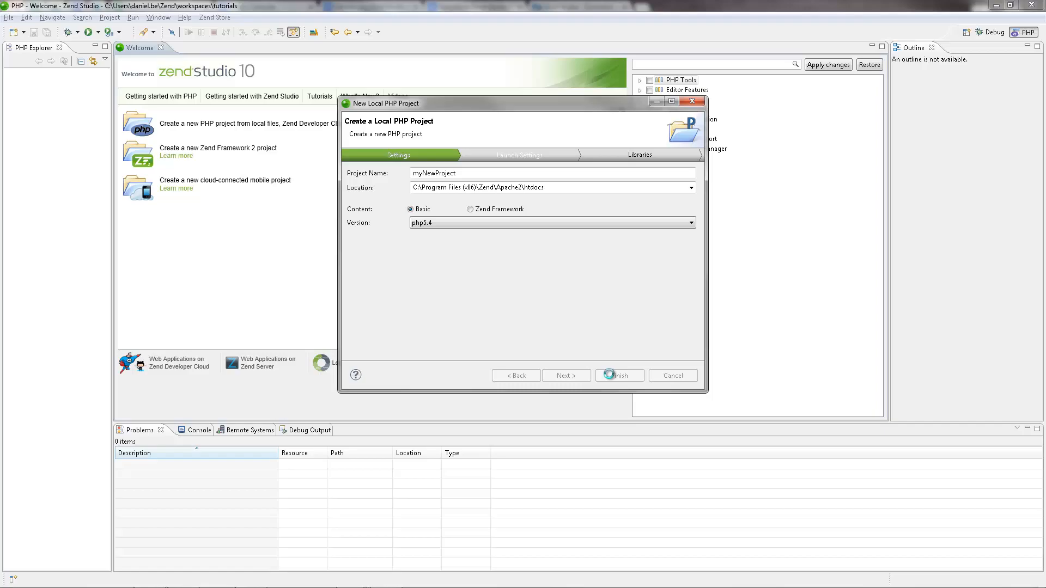
click(618, 375)
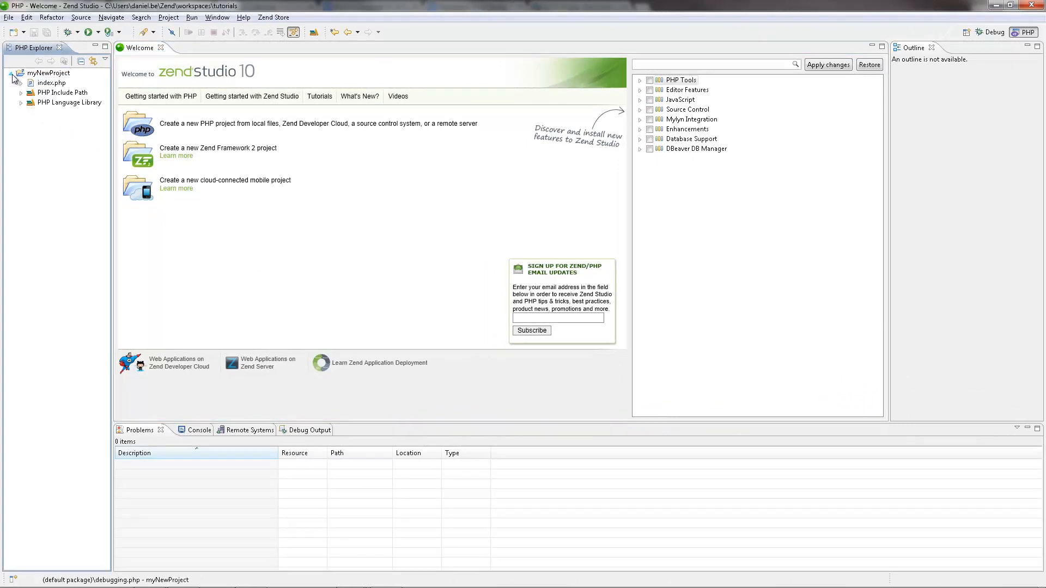
Step: Add a new PHP file debugging.php to myNewProject
right_click(48, 73)
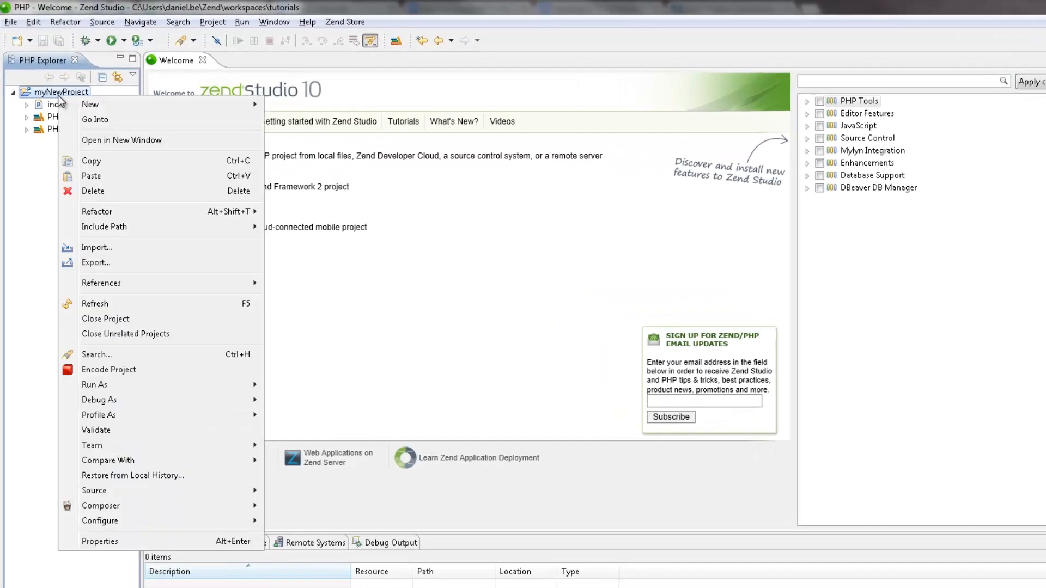
mouse_move(90, 105)
text(debugging.php)
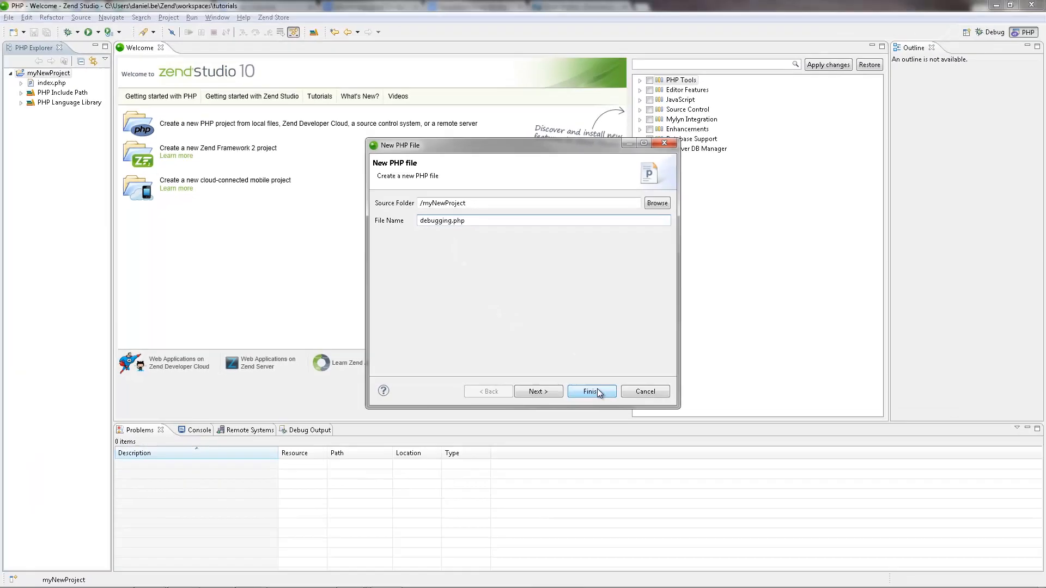
click(590, 391)
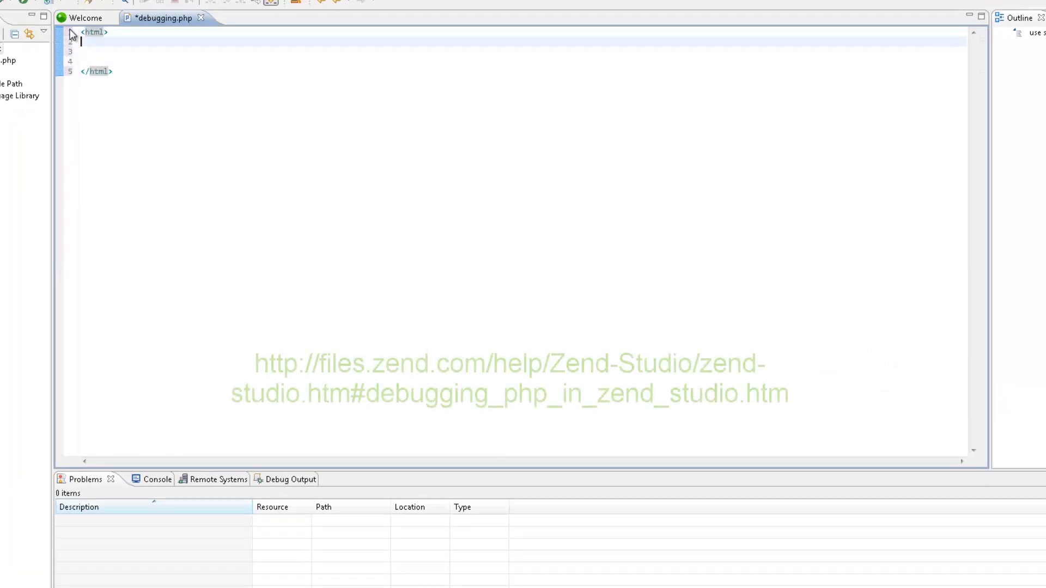
Step: Write the worker-table script ending with echo $undefined_variable; and save the file
text(<body>)
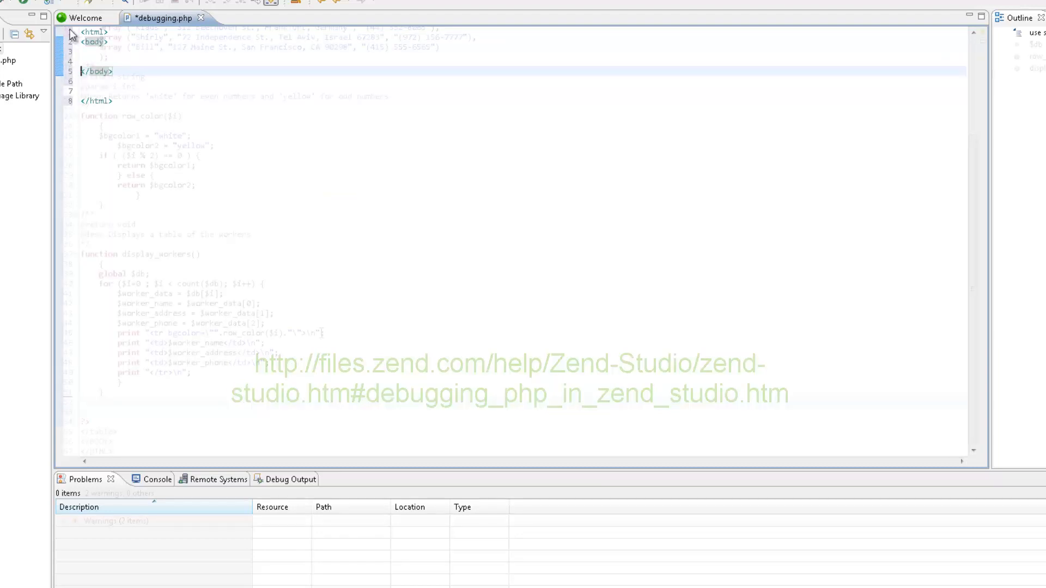
text(display_workers();)
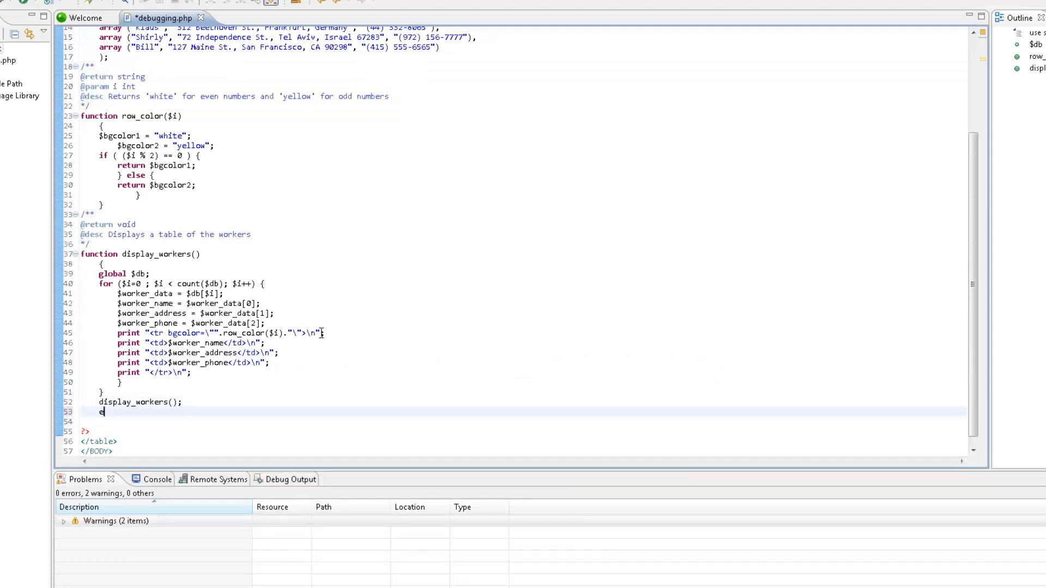
text(cho)
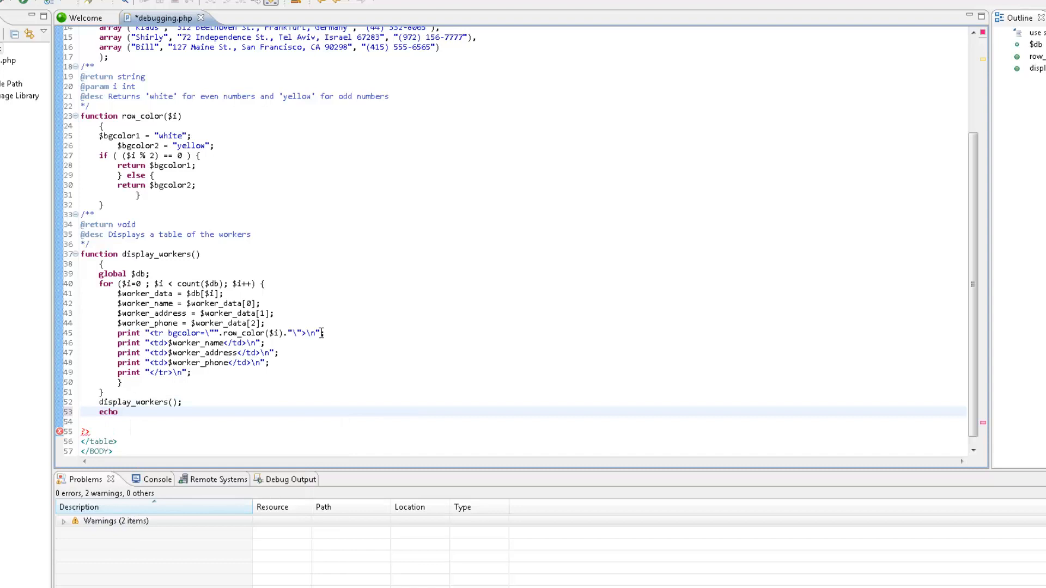
text($undefine)
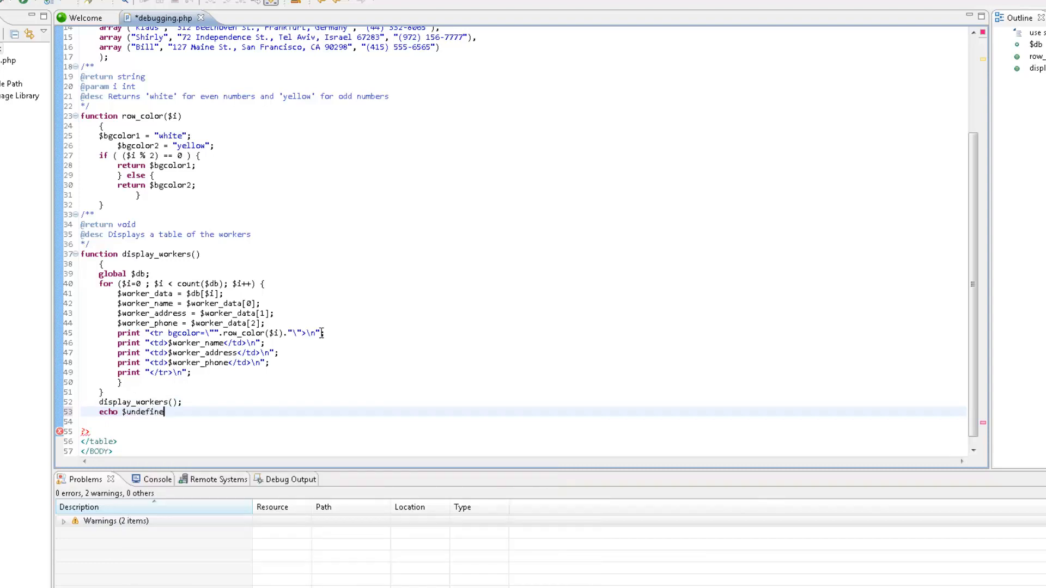
text(_varia)
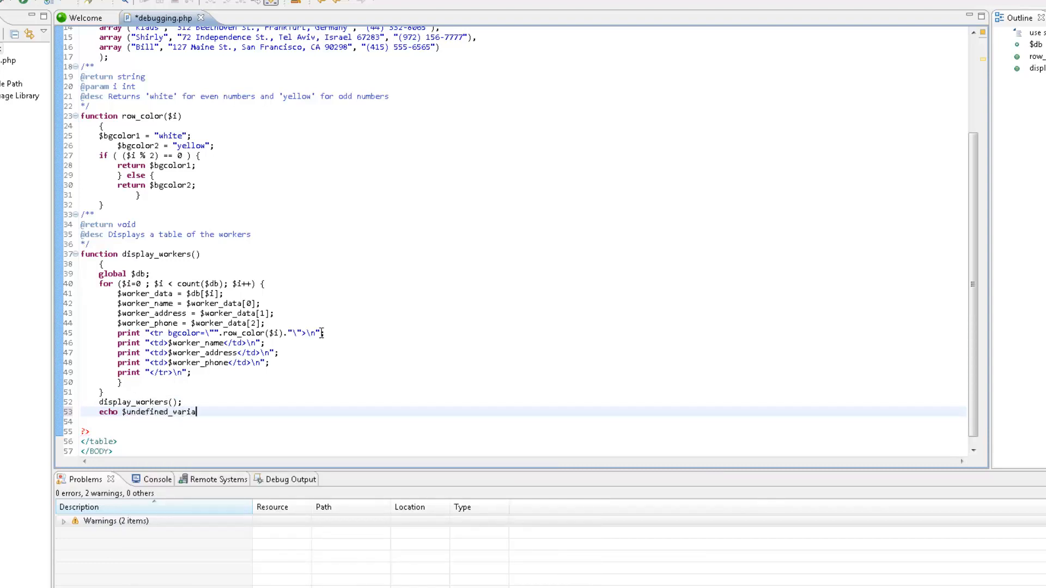
text(ble;)
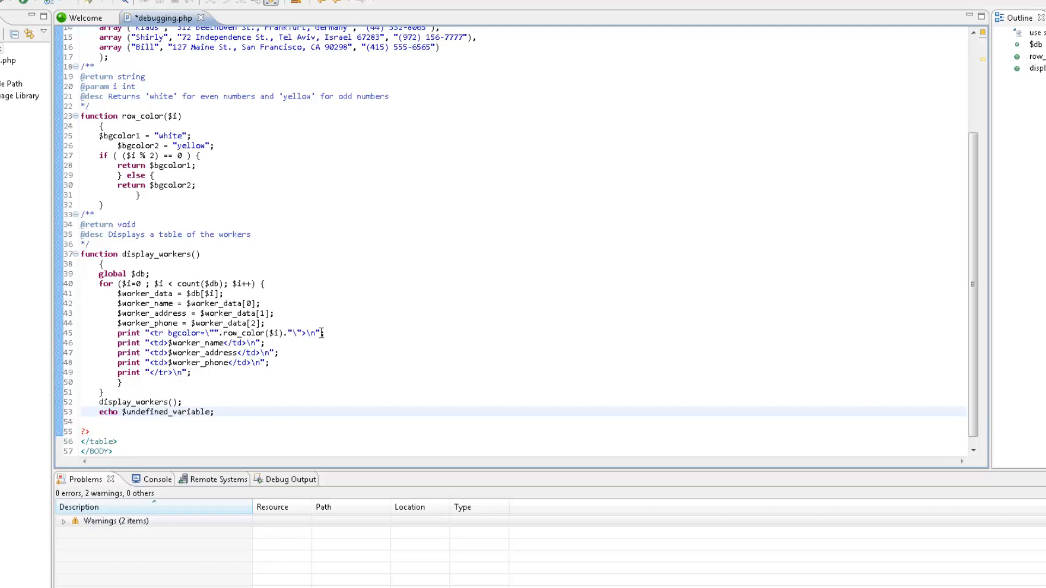
key(ctrl+s)
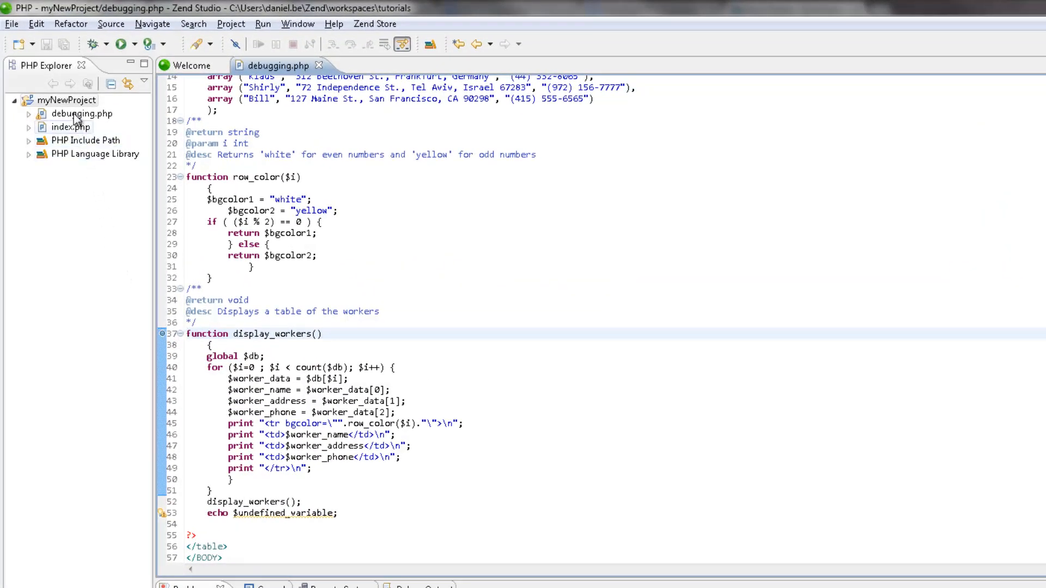
Step: Start debugging debugging.php as a PHP CLI Application, paused at line 10
right_click(81, 113)
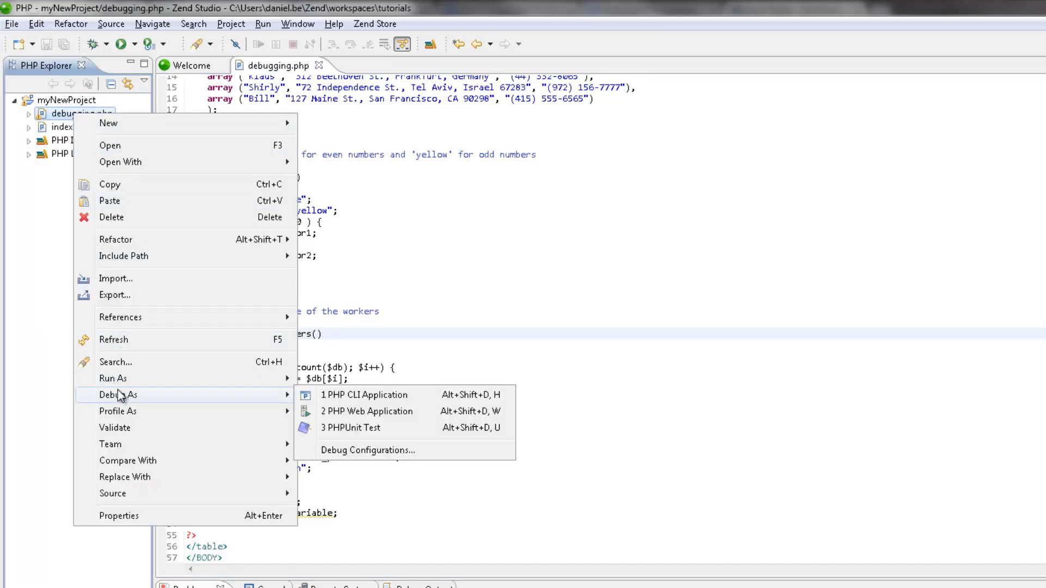
mouse_move(374, 400)
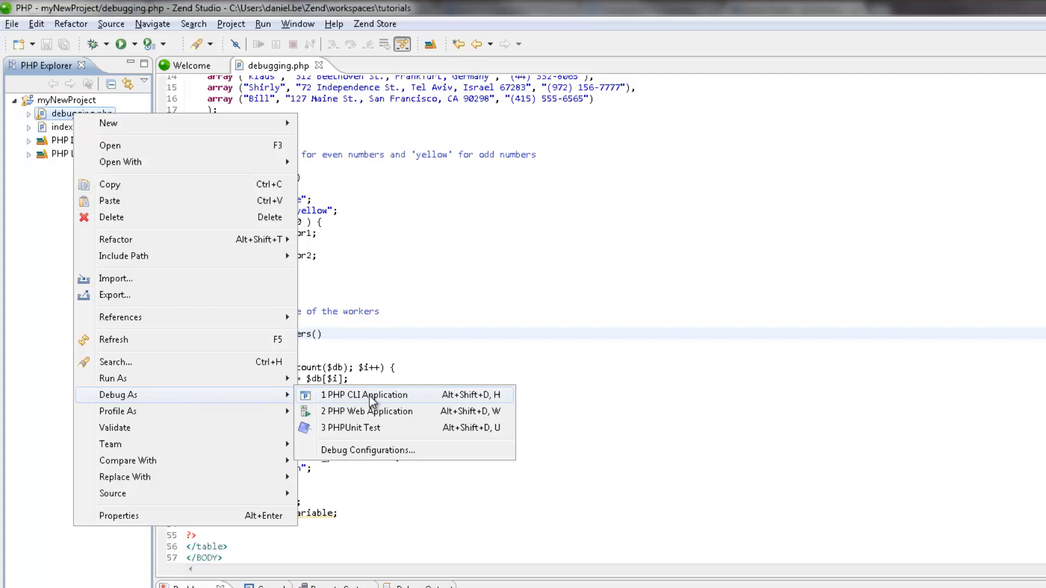
click(366, 394)
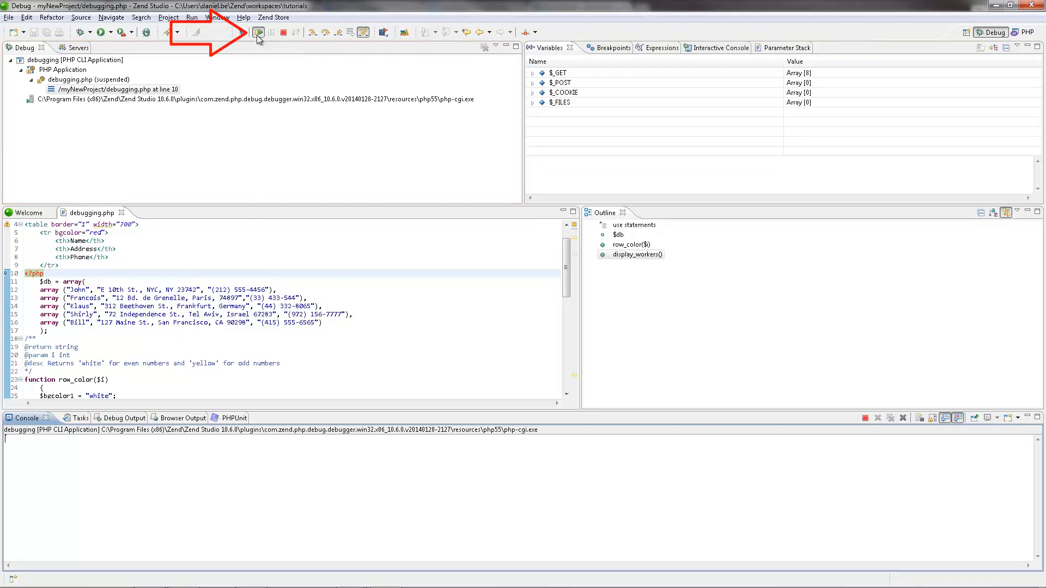
Step: Resume to the line 37 breakpoint, then step into the display_workers() call at line 52
click(258, 32)
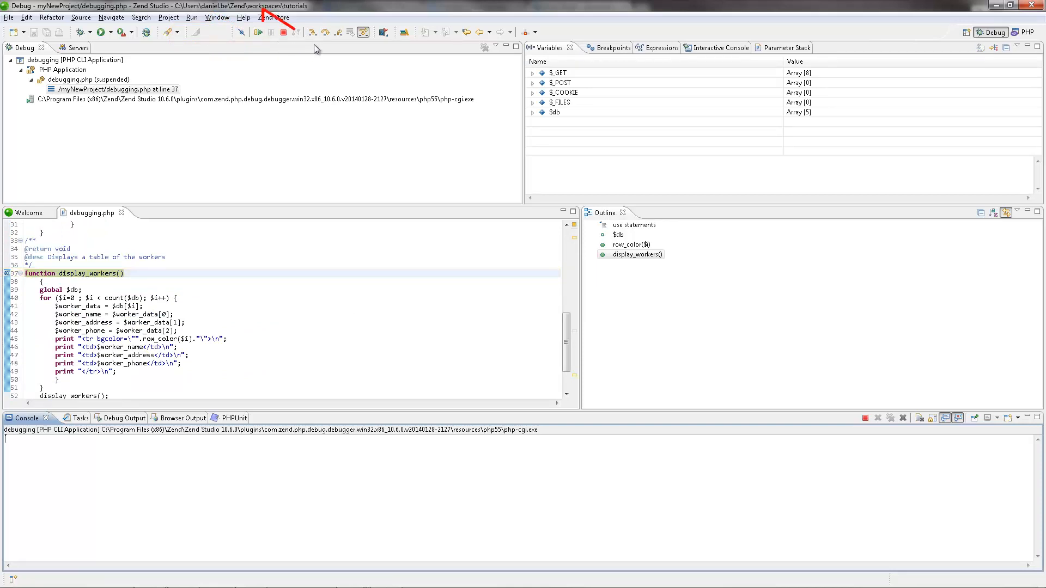
mouse_move(313, 31)
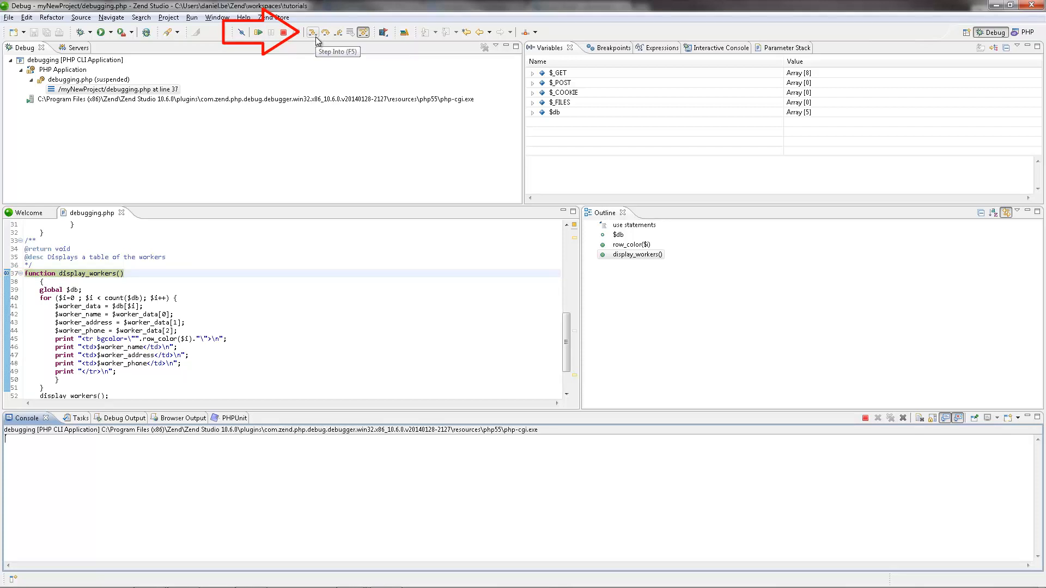
click(313, 32)
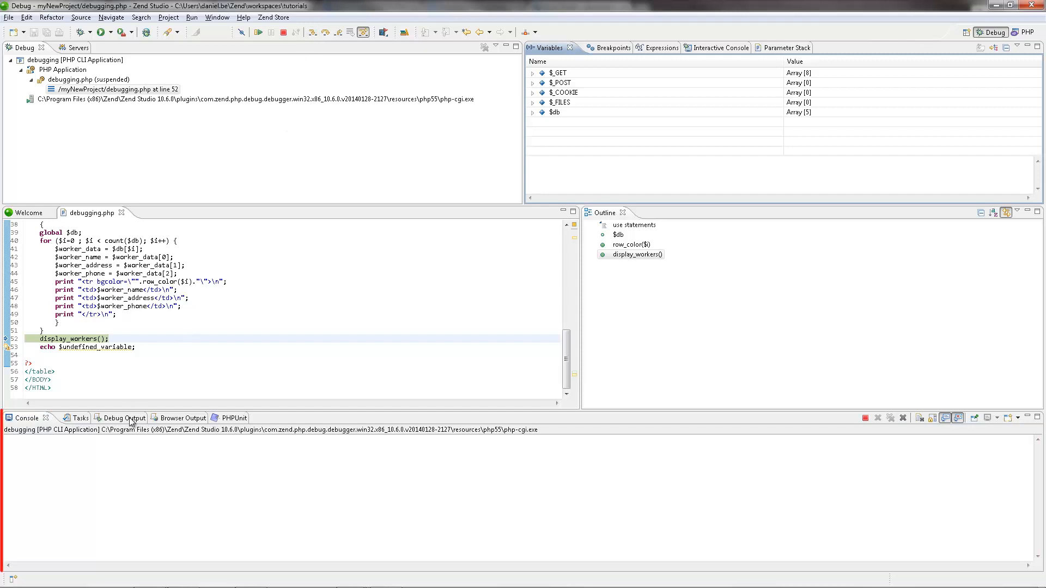
Step: View the raw Debug Output and the rendered Browser Output showing the Debug Demo table header
click(124, 418)
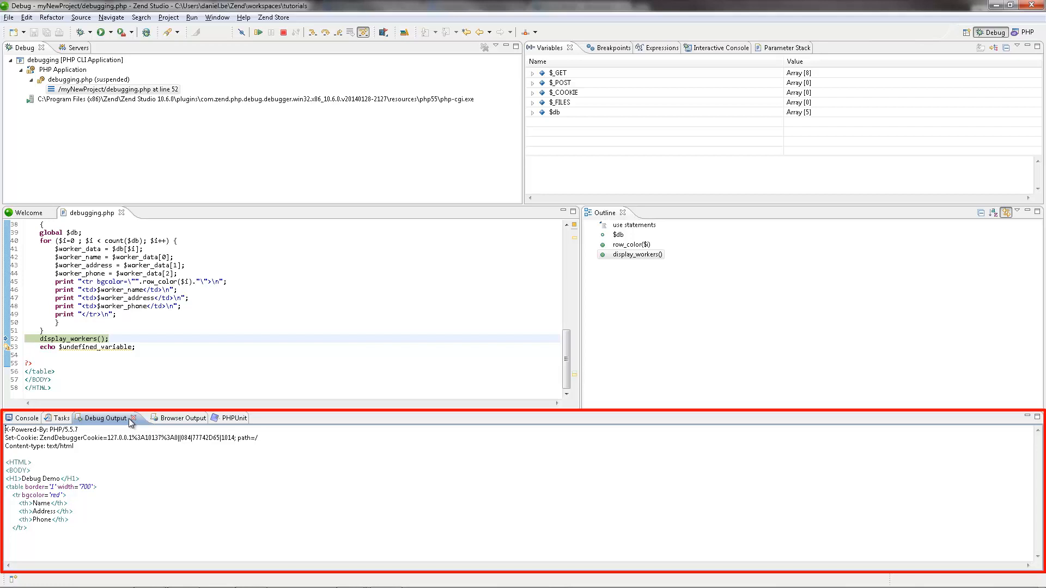
click(162, 418)
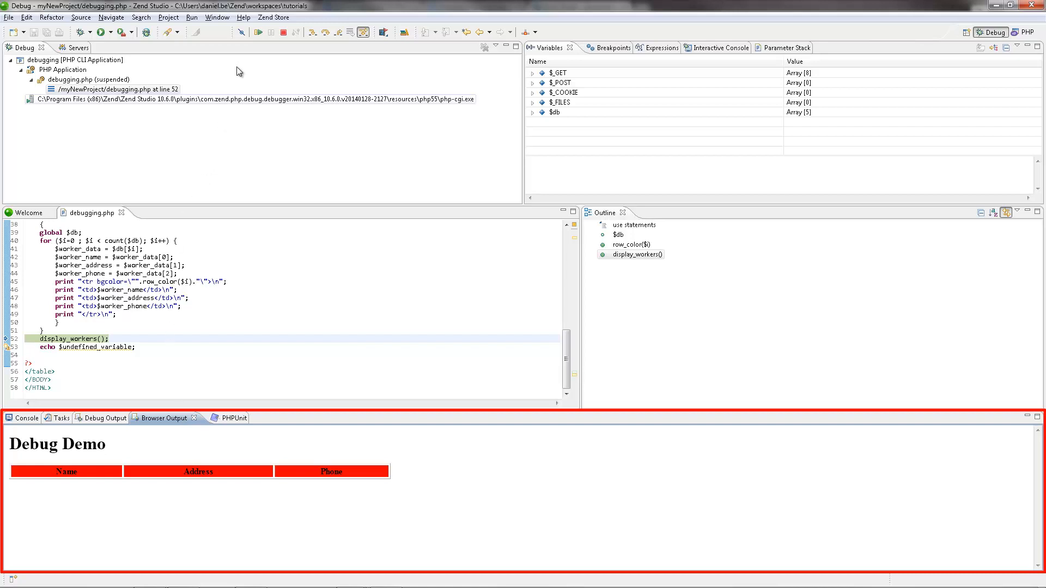
mouse_move(259, 31)
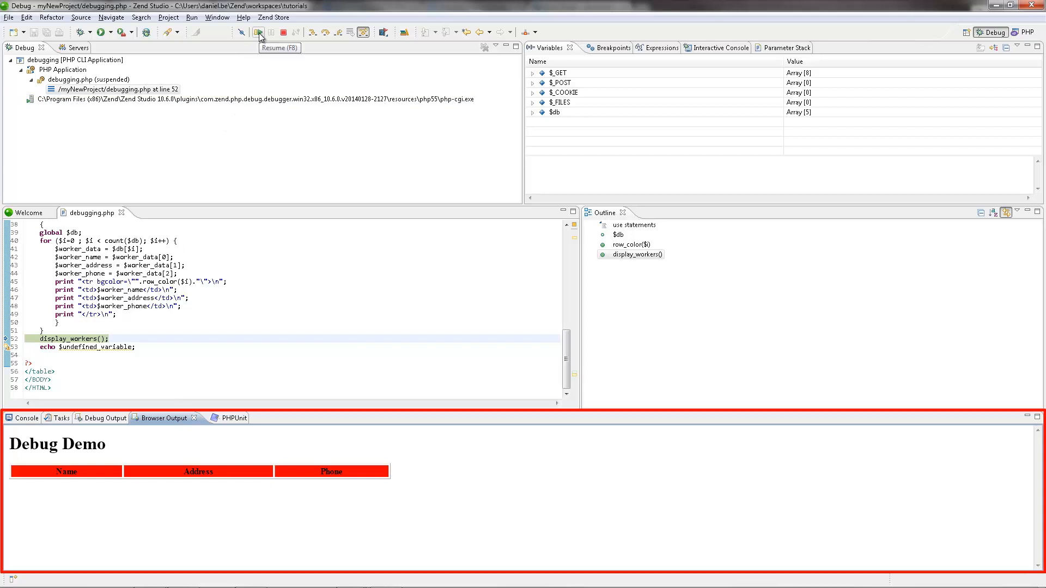
Step: Resume debugging.php to termination, exposing the undefined variable notice on line 53
click(259, 32)
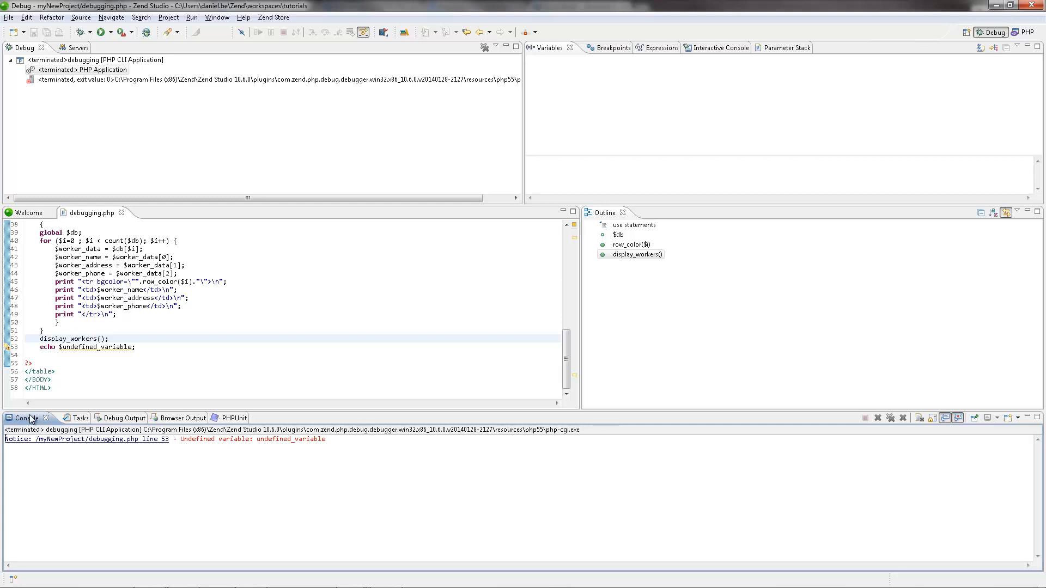
mouse_move(825, 143)
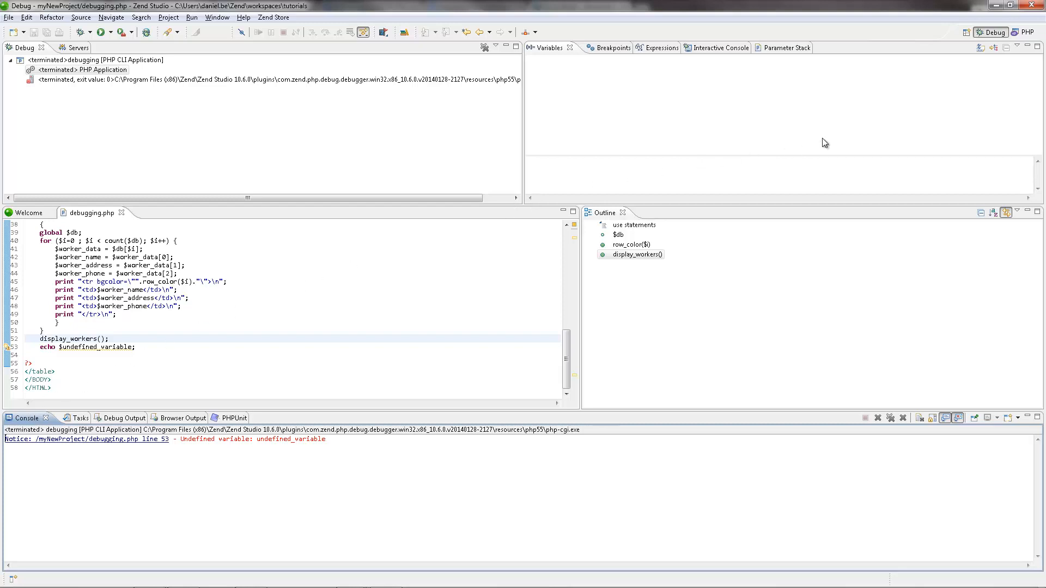
mouse_move(1029, 32)
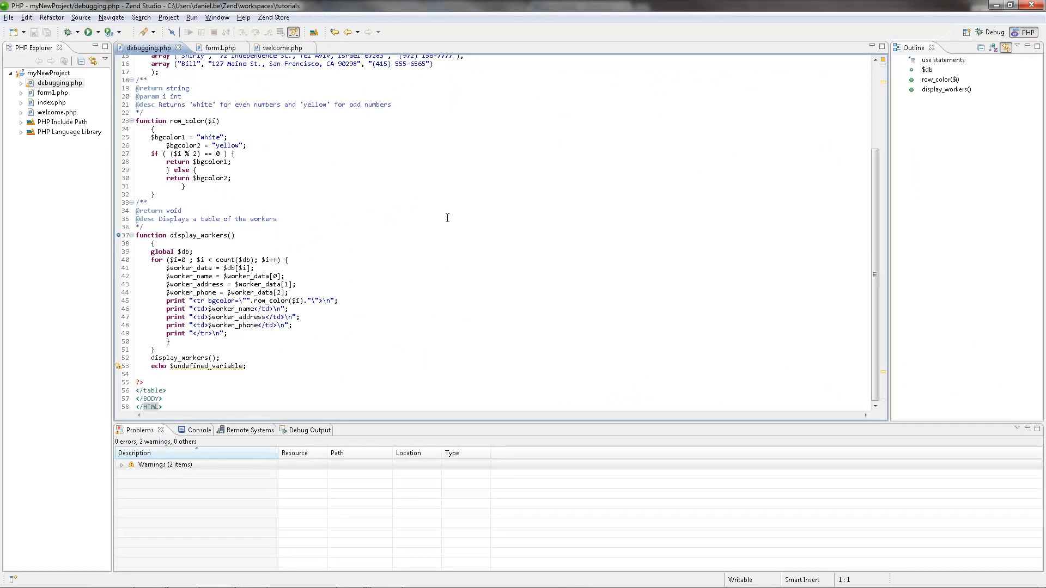
Step: Show form1.php in the editor and close welcome.php
click(214, 47)
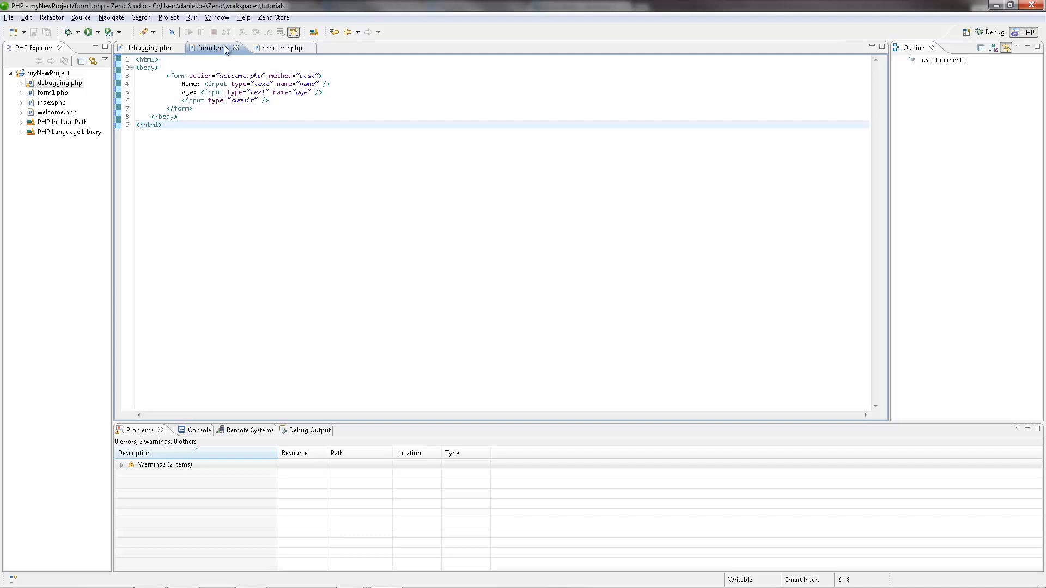
mouse_move(283, 47)
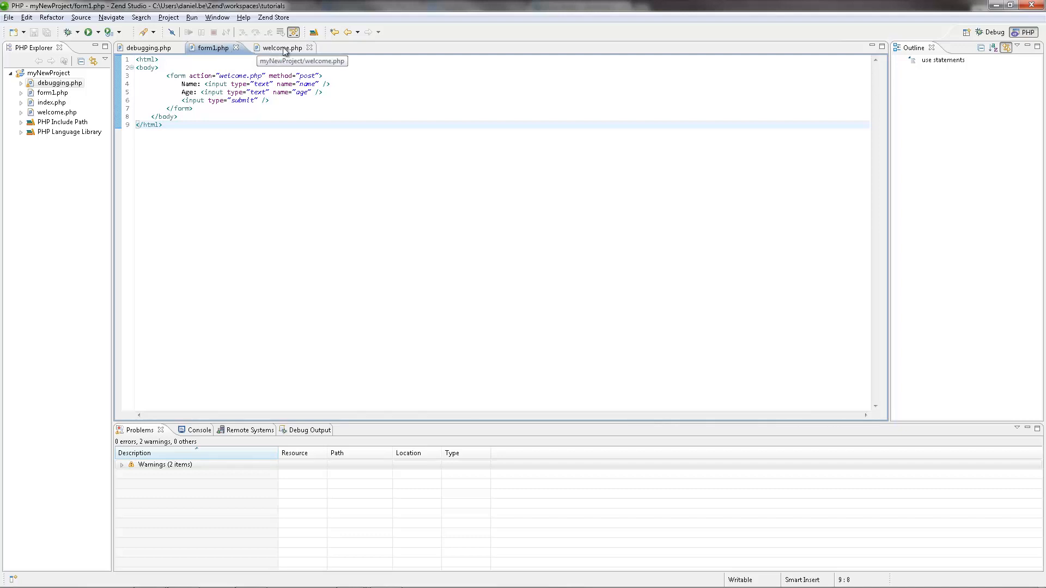
click(280, 47)
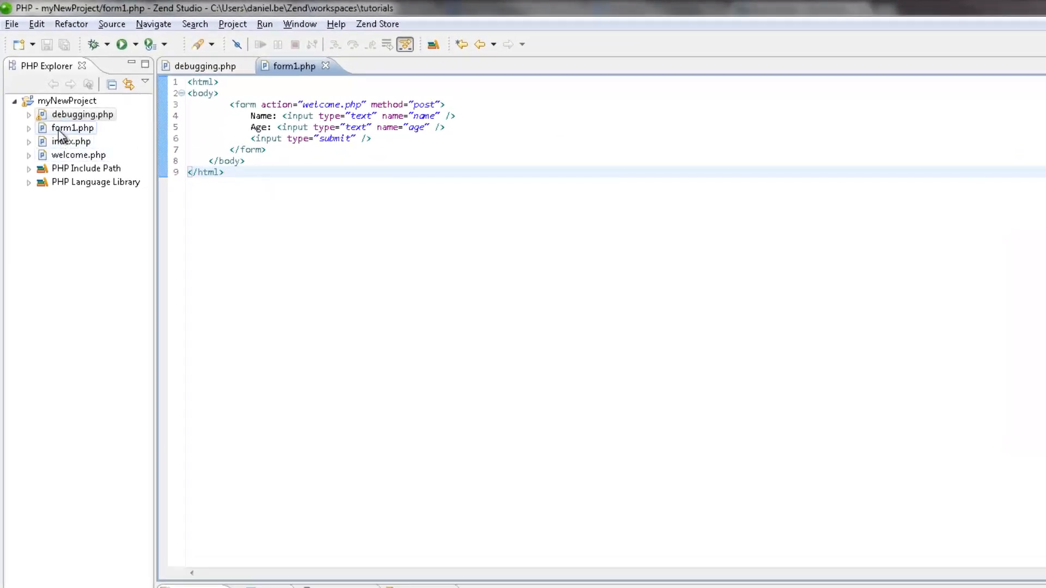
Step: Debug form1.php as a PHP Web Application at the localhost launch URL
right_click(72, 129)
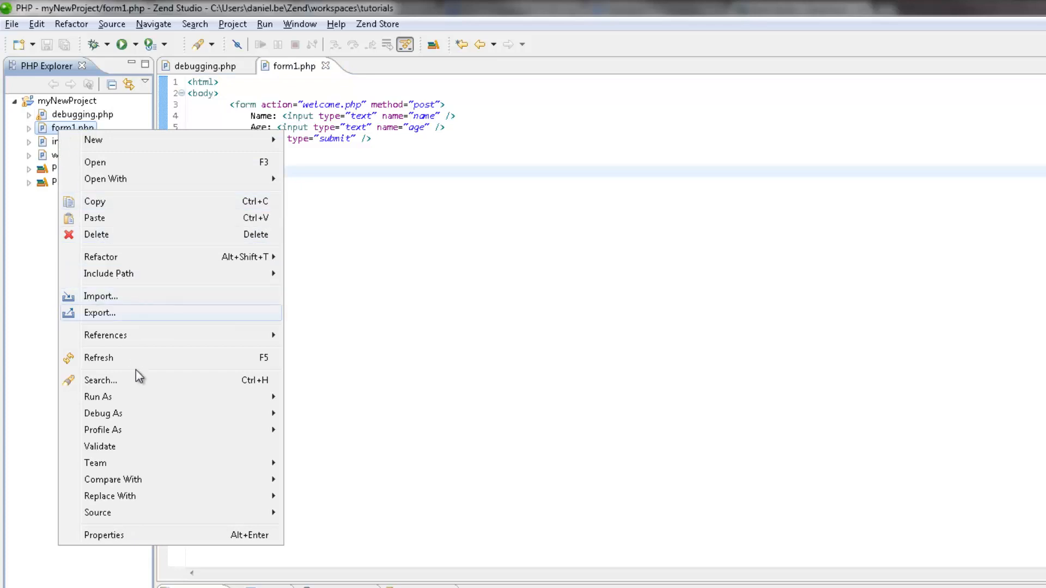
mouse_move(103, 413)
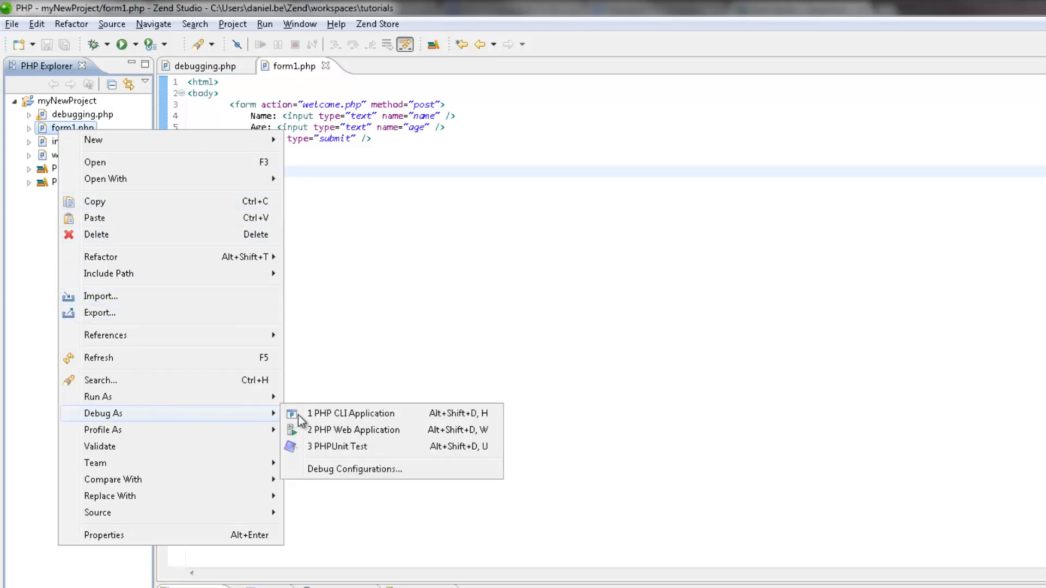
click(355, 430)
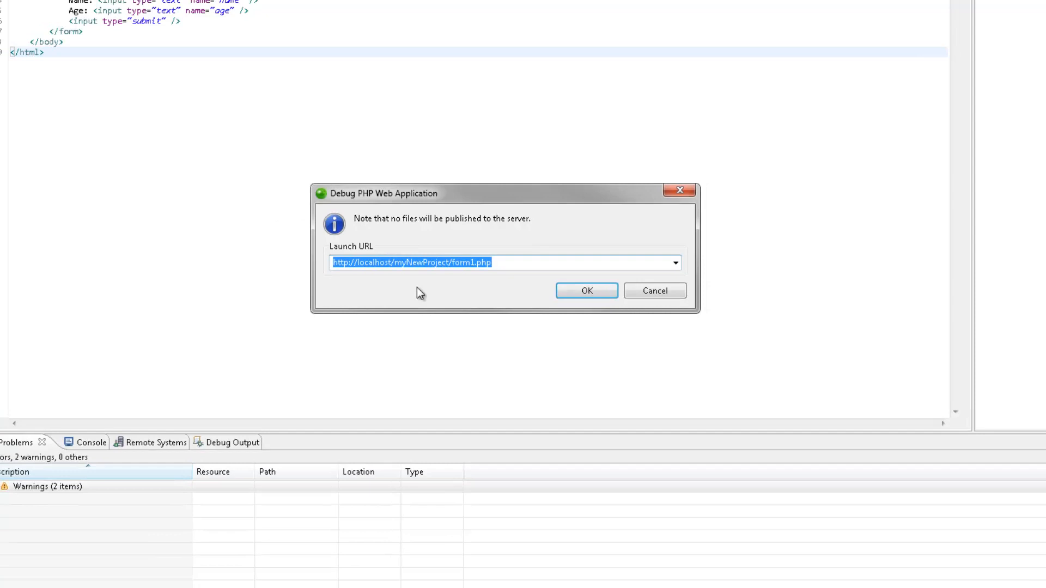
click(585, 290)
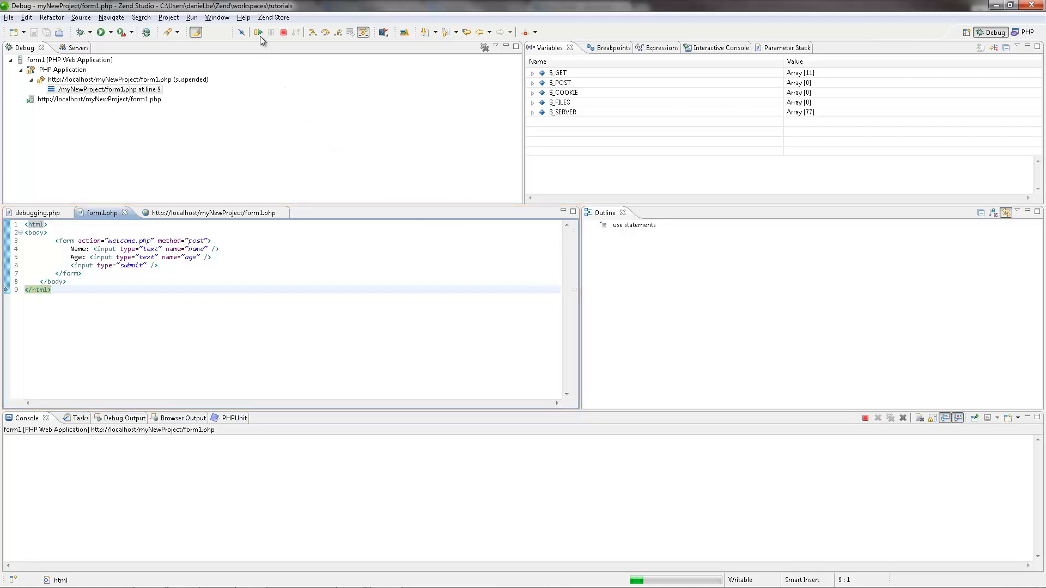
Step: Resume the session to completion and view the rendered Name/Age form in the built-in browser
click(282, 31)
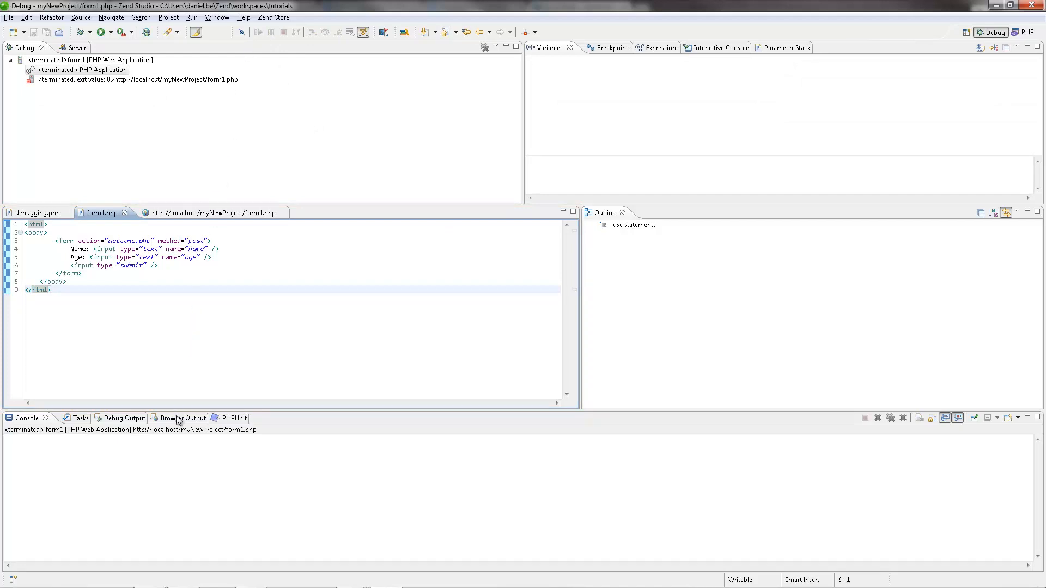
click(165, 418)
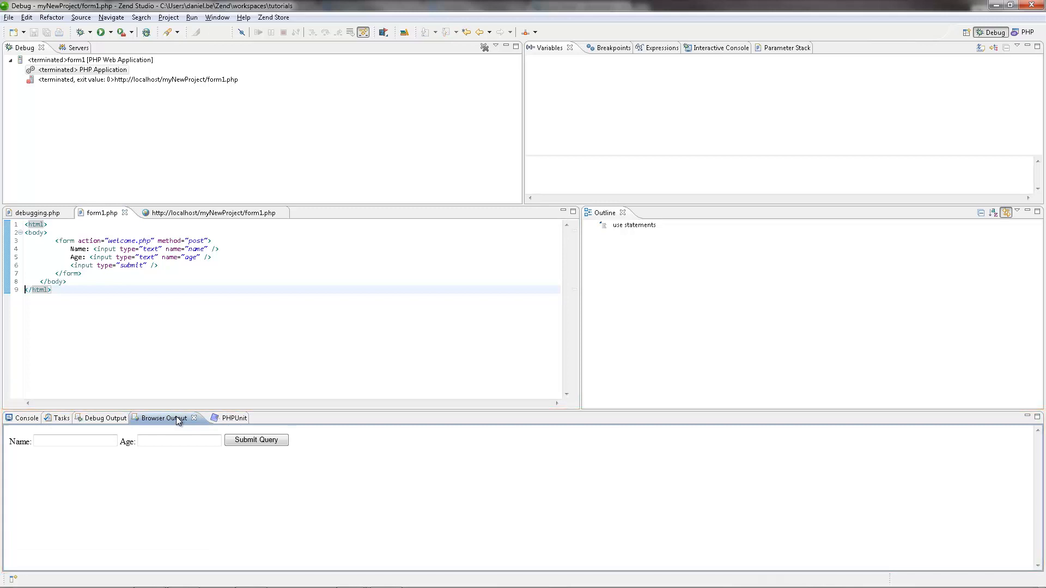
mouse_move(190, 340)
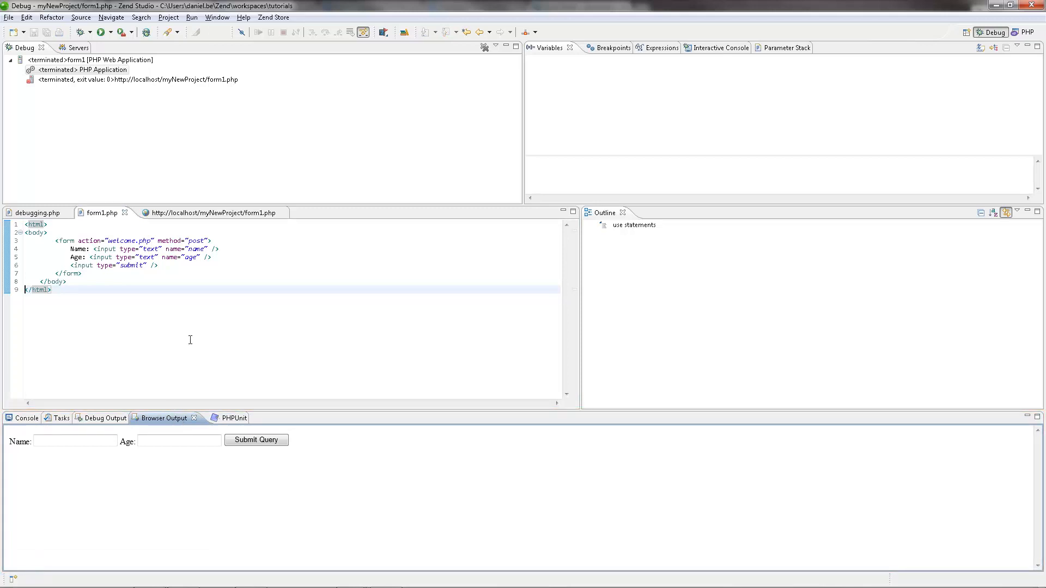
click(207, 213)
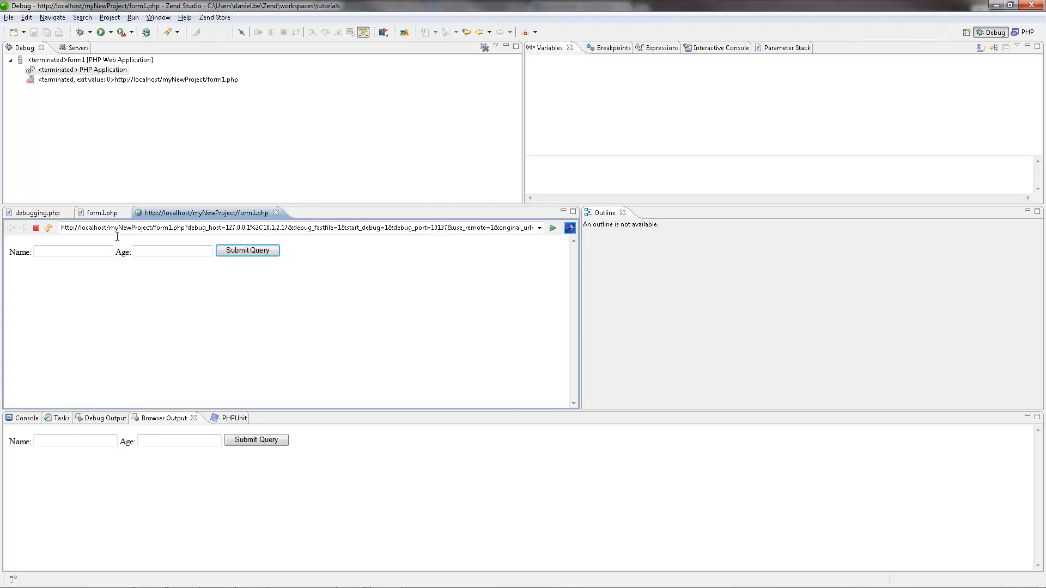
Step: Enter a name and age into the form and submit it via Submit Query
text(Daniel)
text(34)
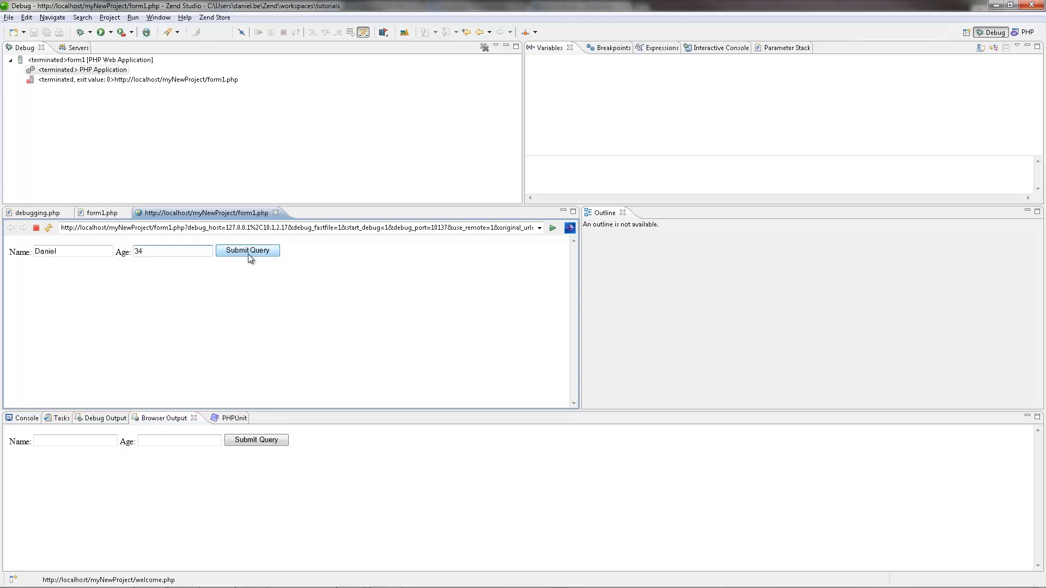
click(247, 250)
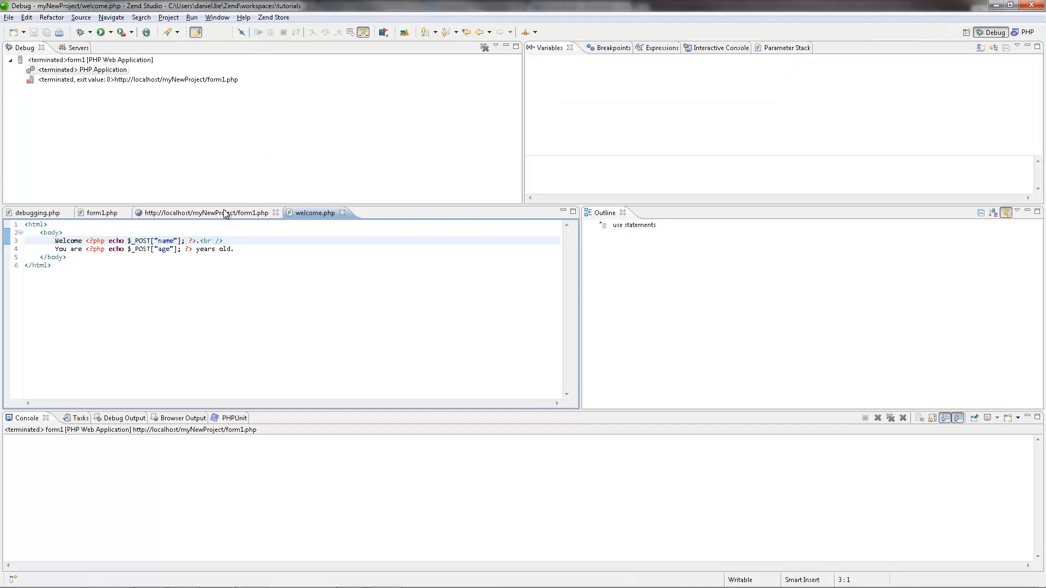
Step: View the welcome.php greeting with name and age in the browser and the Browser Output
click(204, 213)
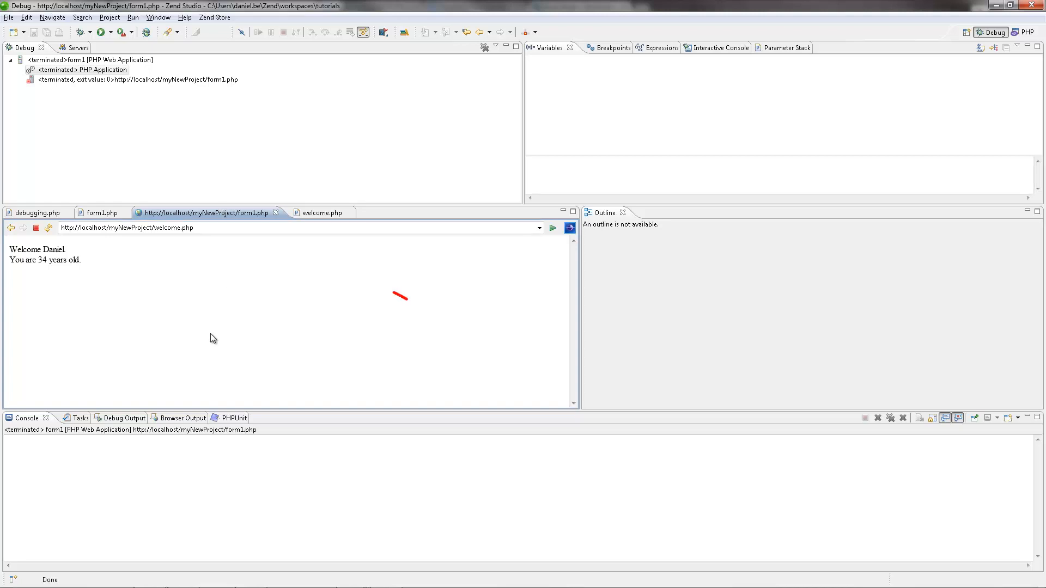
click(163, 417)
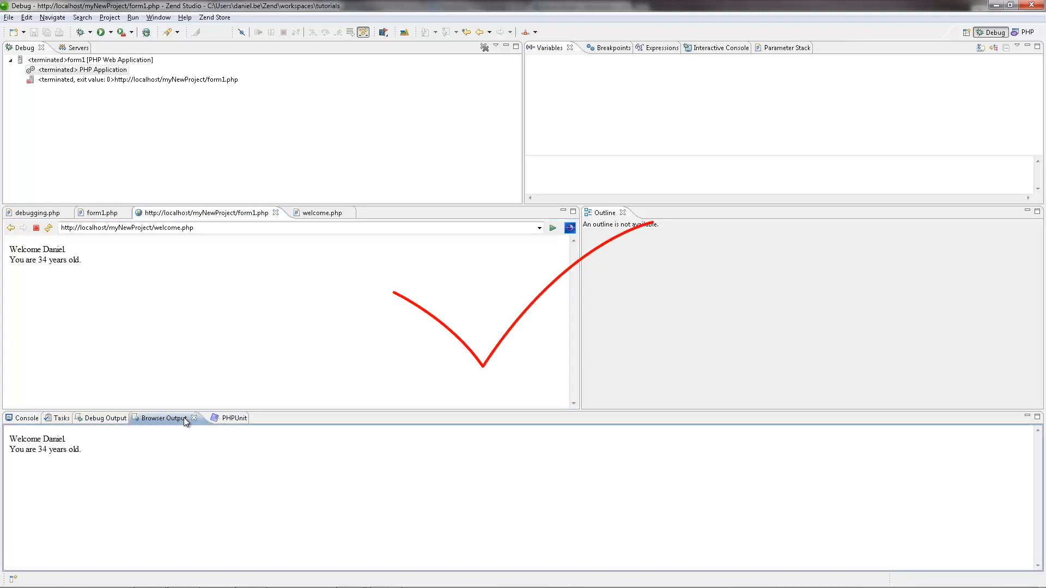